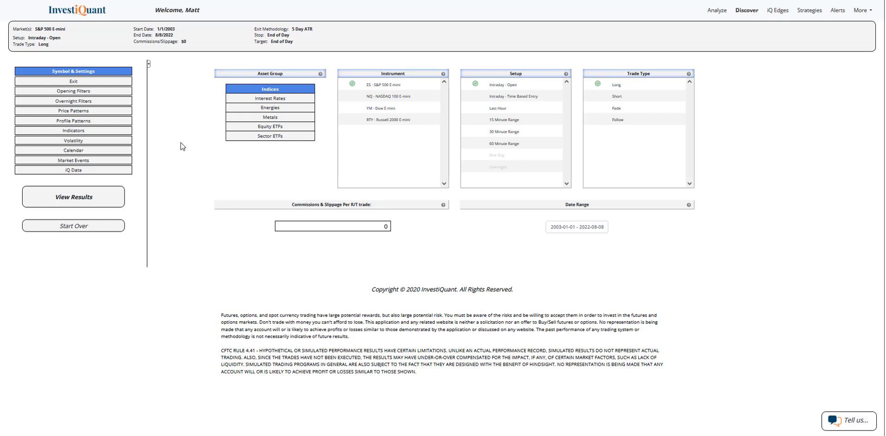
Step: Add NQ, YM and RTY futures to ES, keeping the Intraday - Open long setup
{"action": "left_click", "coordinate": [388, 96]}
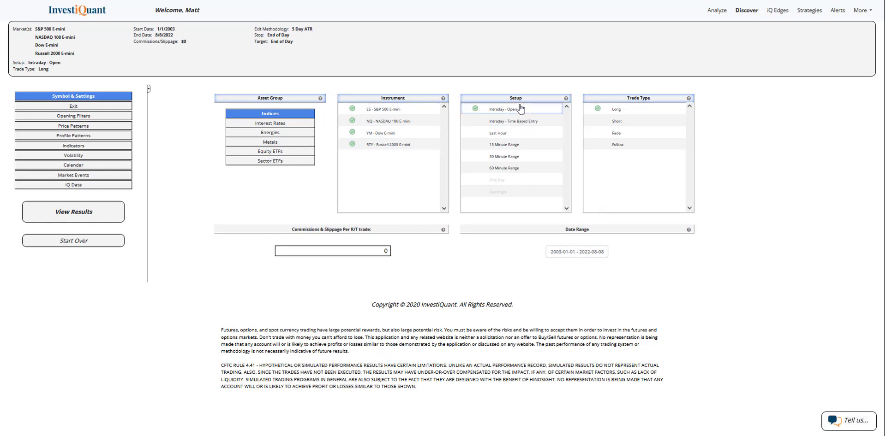
{"action": "left_click", "coordinate": [73, 115]}
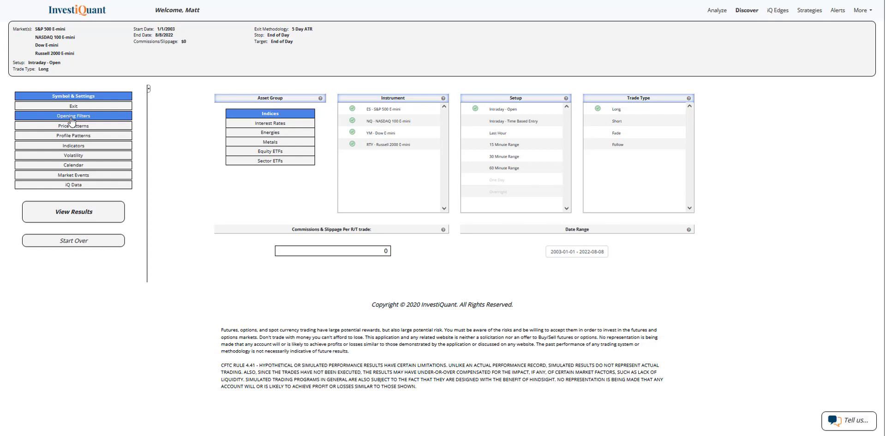
Step: Apply the 'Open Above Prior Day High' opening filter, then move to indicator filters
{"action": "left_click", "coordinate": [73, 115]}
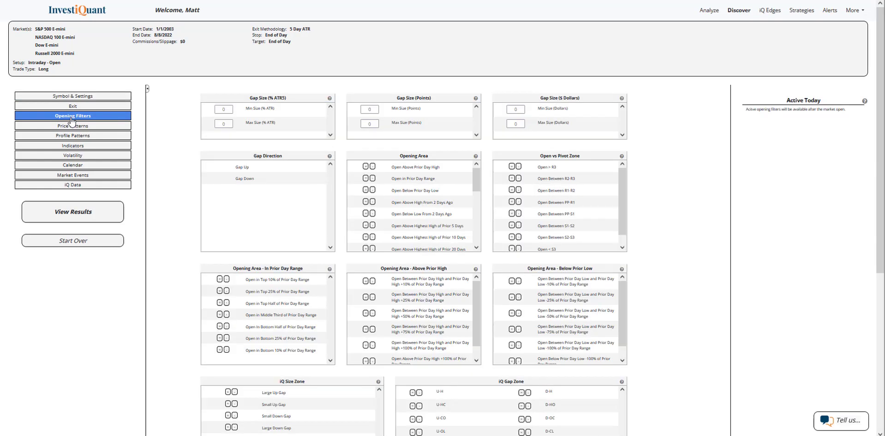
{"action": "mouse_move", "coordinate": [107, 124]}
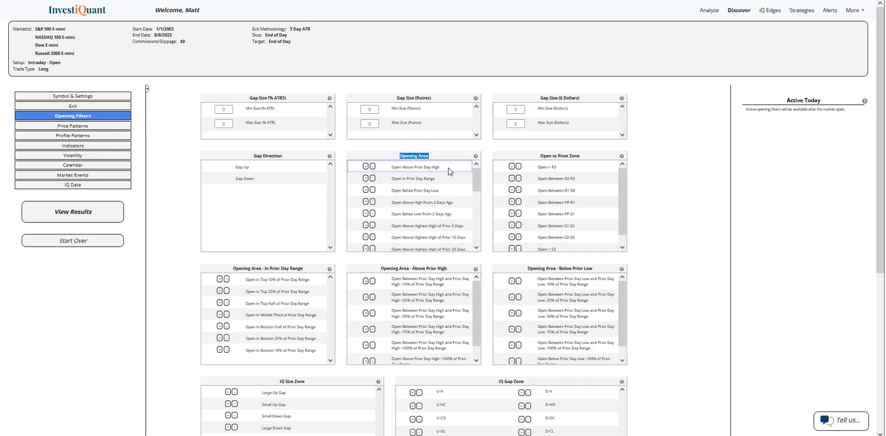
{"action": "left_click", "coordinate": [415, 167]}
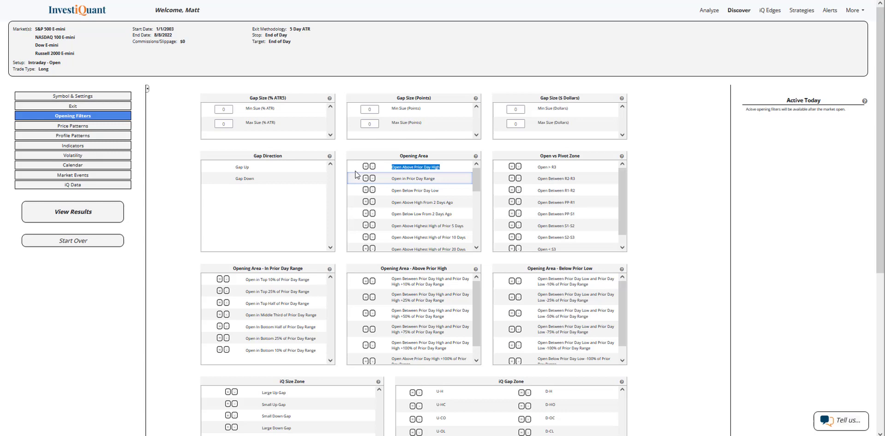
{"action": "left_click", "coordinate": [364, 167]}
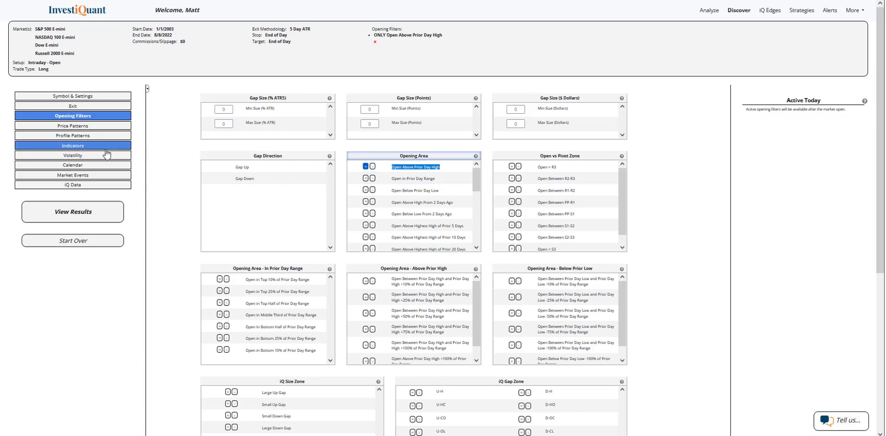
{"action": "left_click", "coordinate": [72, 146]}
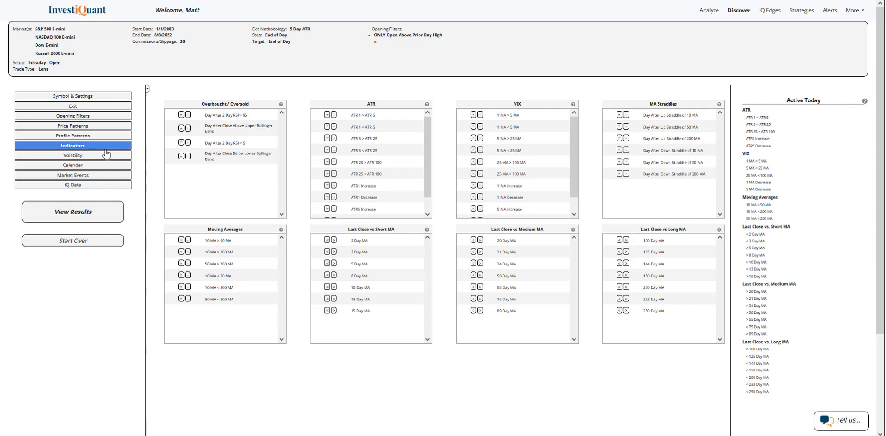
Step: Require the last close below the 200-day moving average, then move to calendar filters
{"action": "left_click", "coordinate": [615, 287]}
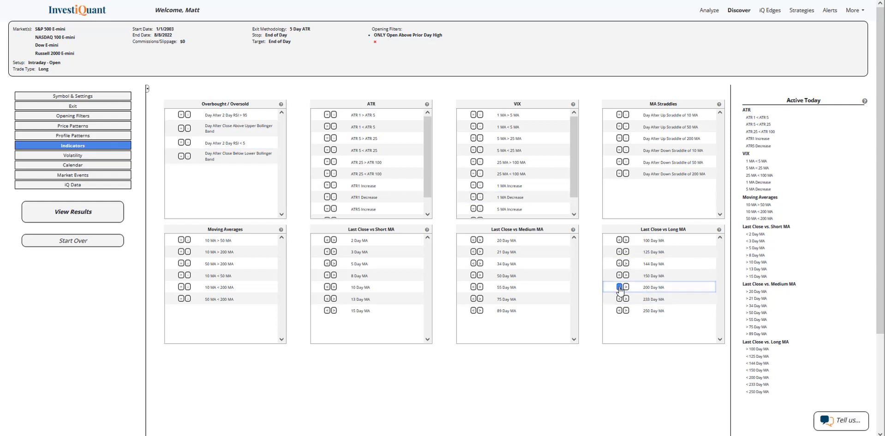
{"action": "left_click", "coordinate": [618, 287]}
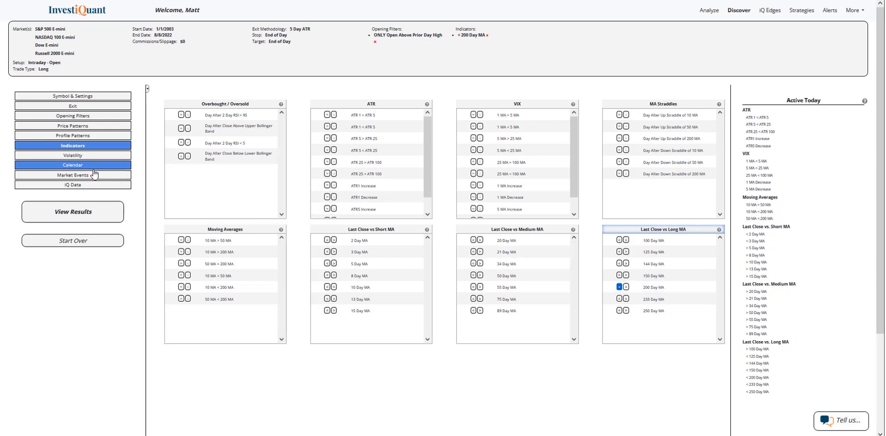
{"action": "left_click", "coordinate": [72, 165]}
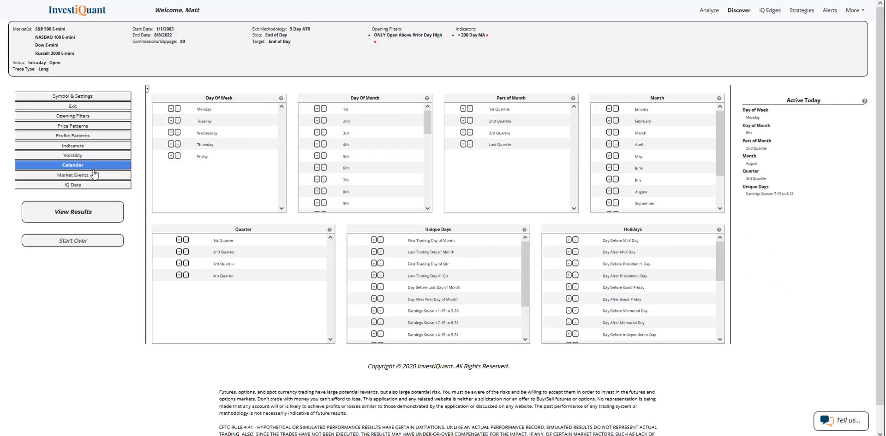
Step: Restrict trades to Mondays and run the backtest with these filters
{"action": "left_click", "coordinate": [172, 108]}
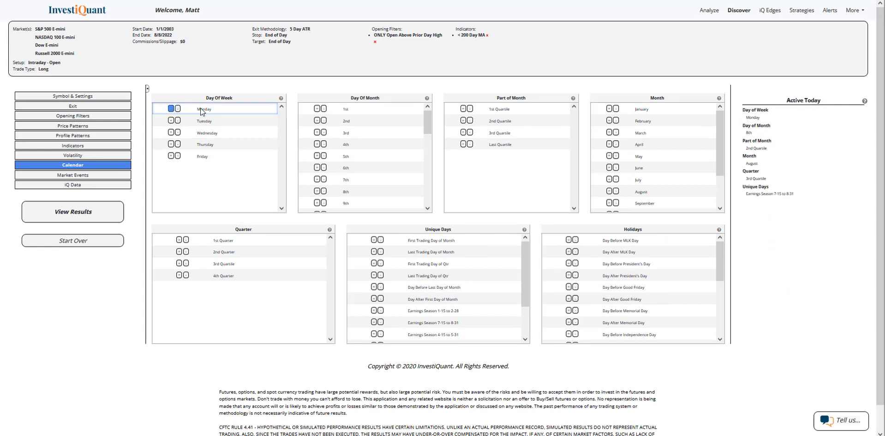
{"action": "left_click", "coordinate": [170, 108]}
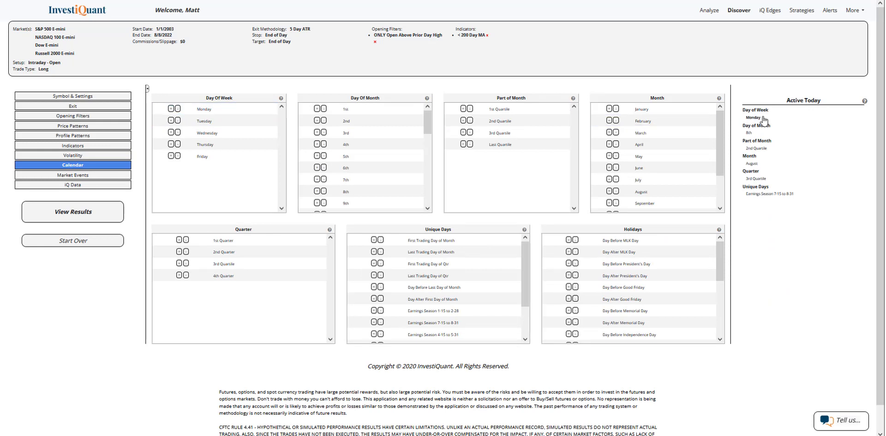
{"action": "left_click", "coordinate": [170, 108]}
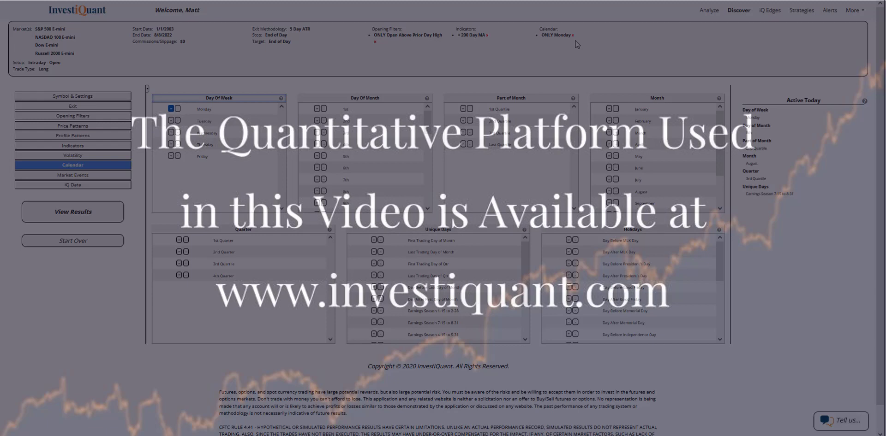
{"action": "left_click", "coordinate": [72, 211]}
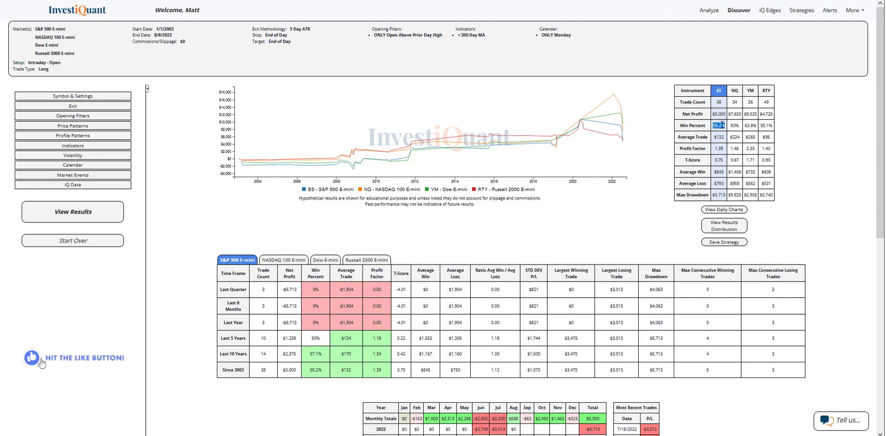
Step: Review the results and highlight the ES win percentage
{"action": "left_click", "coordinate": [735, 126]}
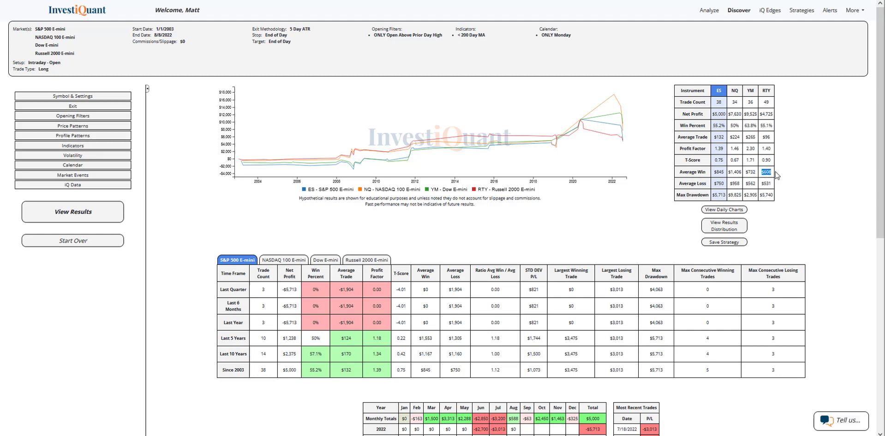
{"action": "mouse_move", "coordinate": [799, 184]}
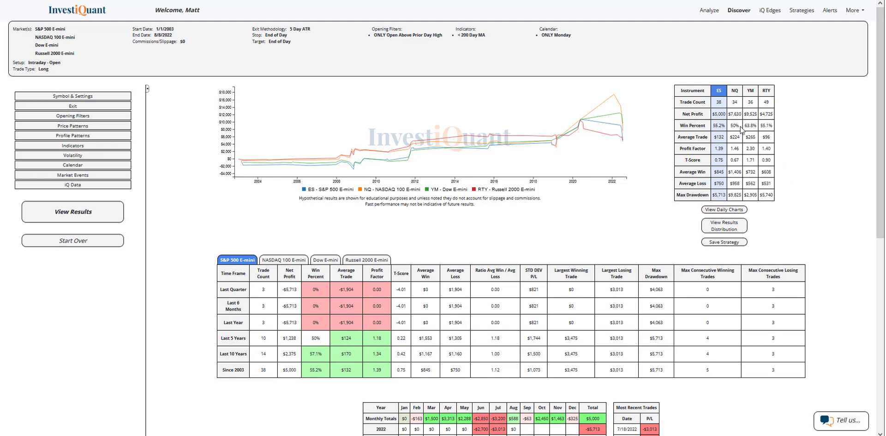
{"action": "mouse_move", "coordinate": [748, 133]}
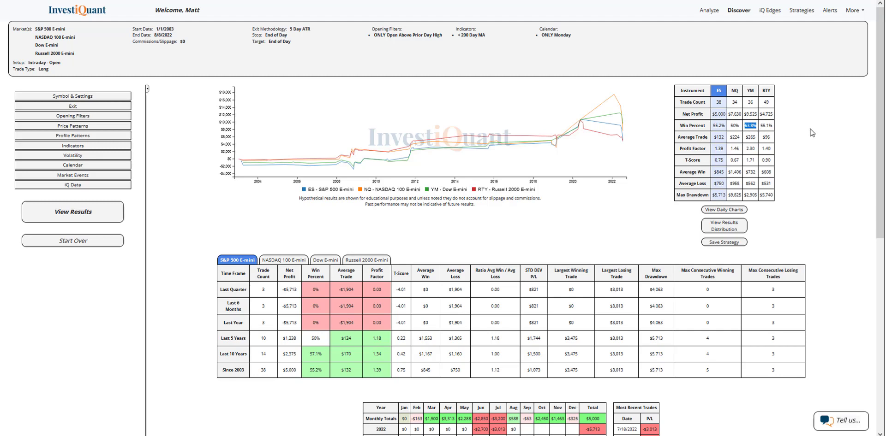
{"action": "mouse_move", "coordinate": [810, 133]}
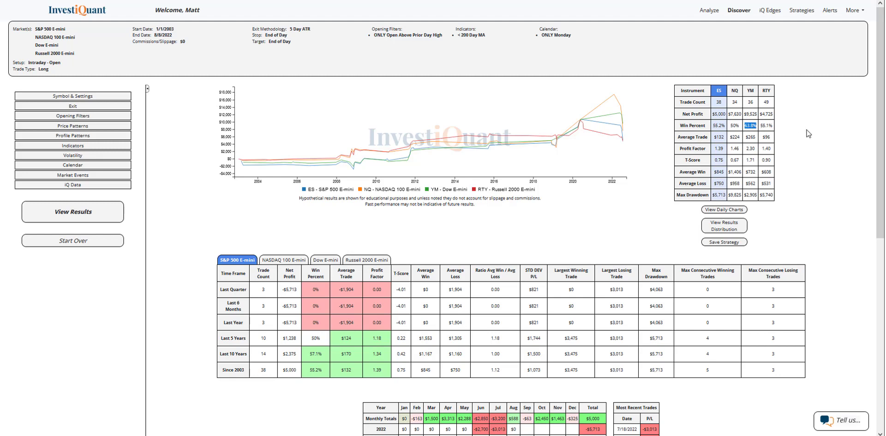